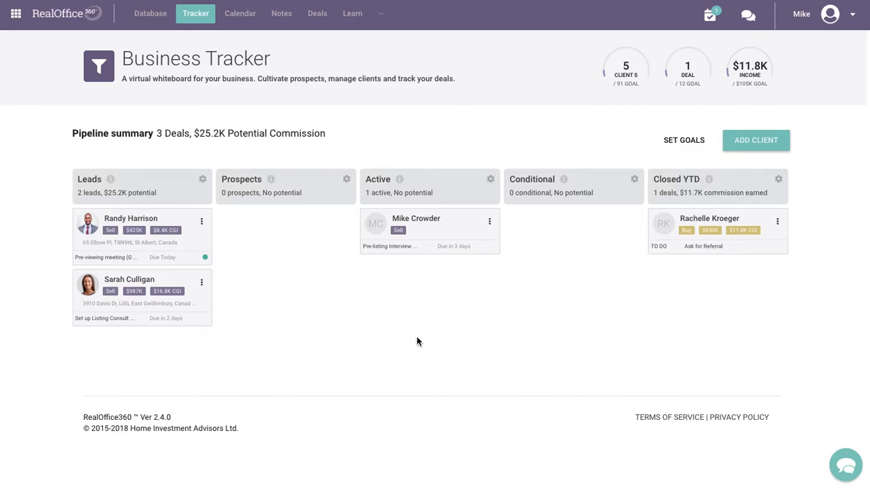
mouse_move(367, 281)
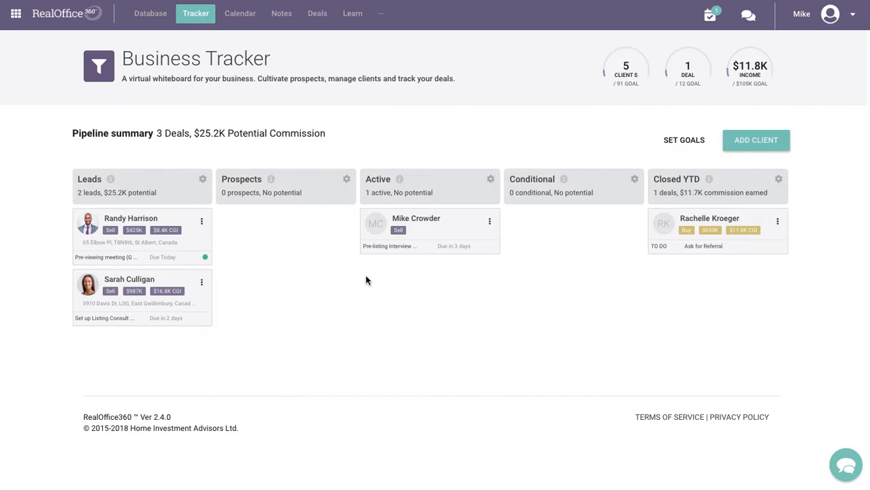
mouse_move(208, 52)
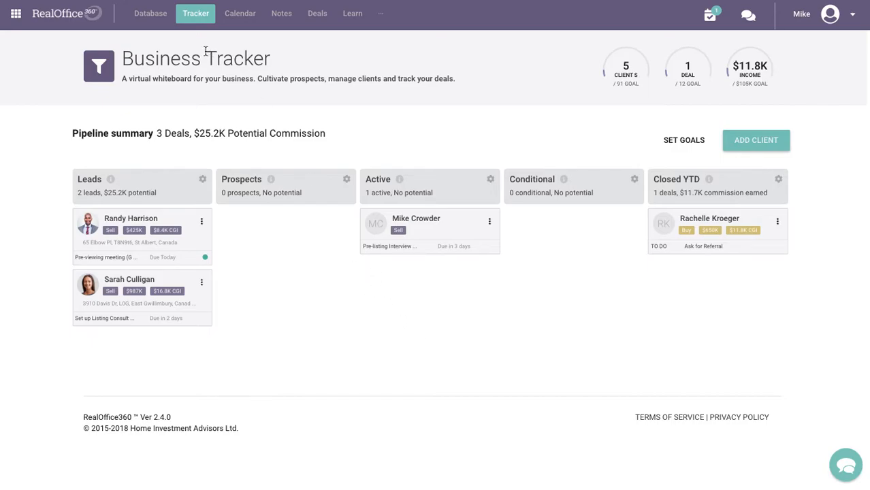
- Open the Client Database from the Database menu to list the five clients
click(150, 13)
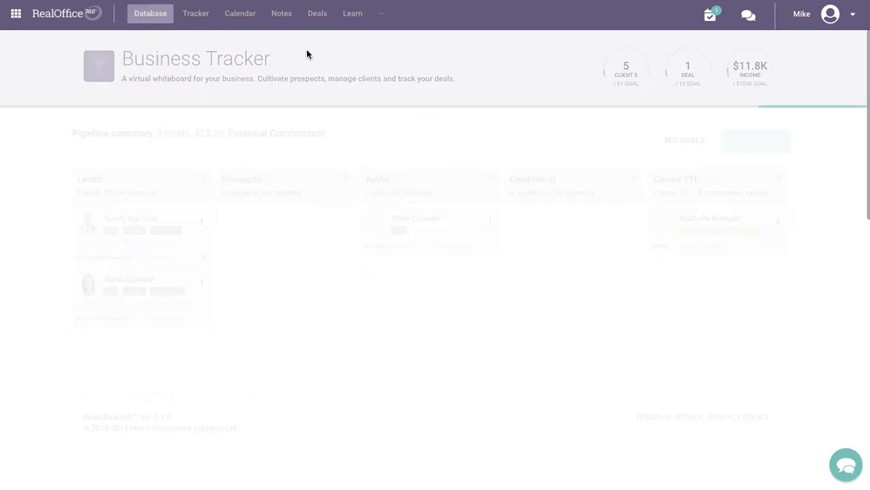
click(150, 13)
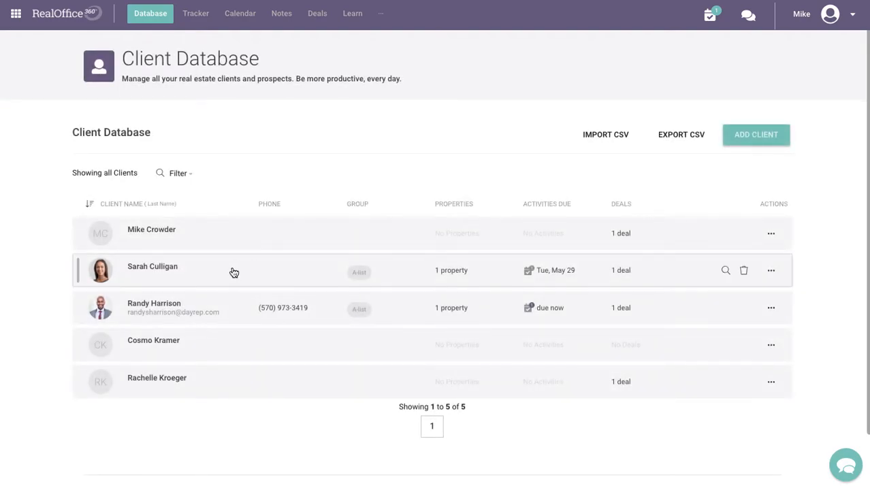
mouse_move(195, 244)
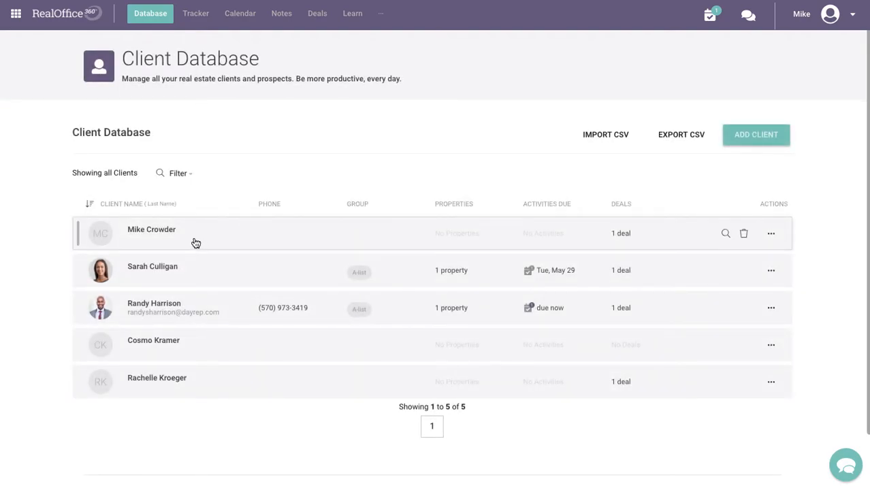
mouse_move(192, 314)
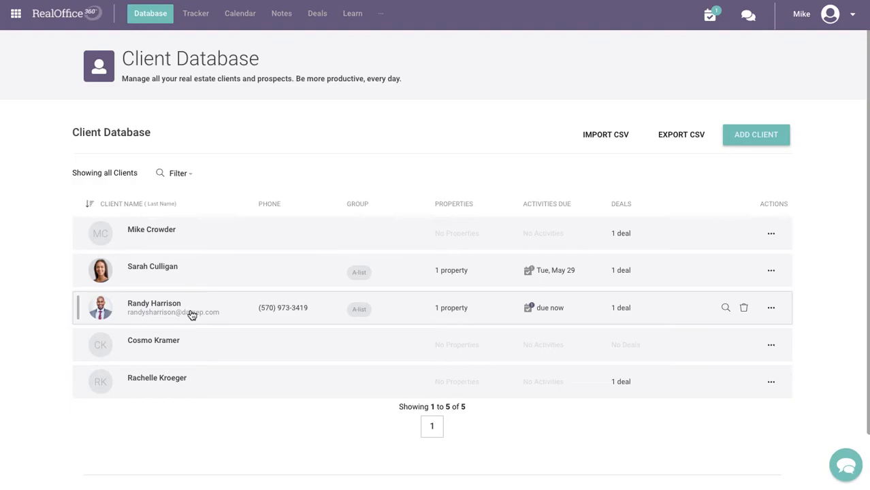
mouse_move(215, 320)
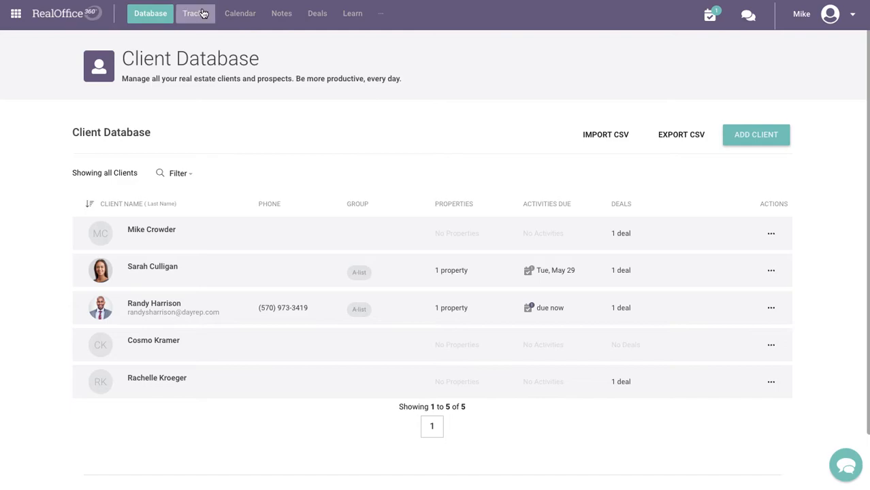
- Return to Tracker, then go to My Profile & Settings and its Integrations tab
click(195, 13)
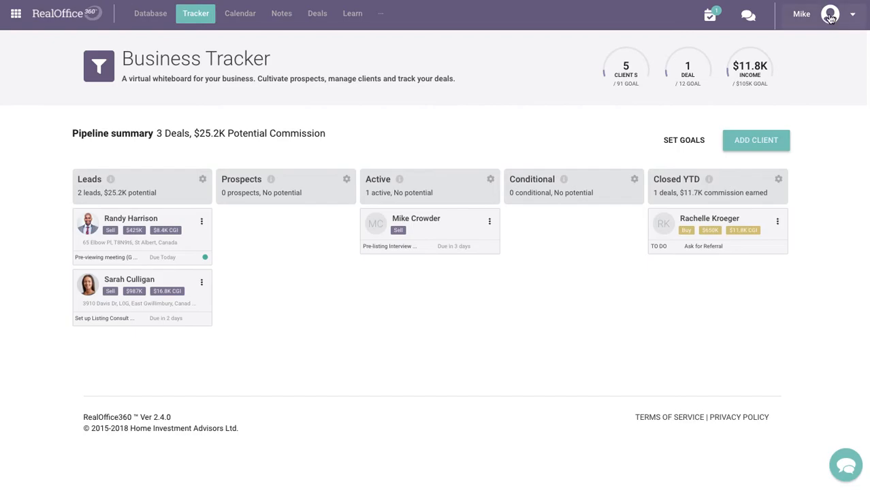
click(830, 14)
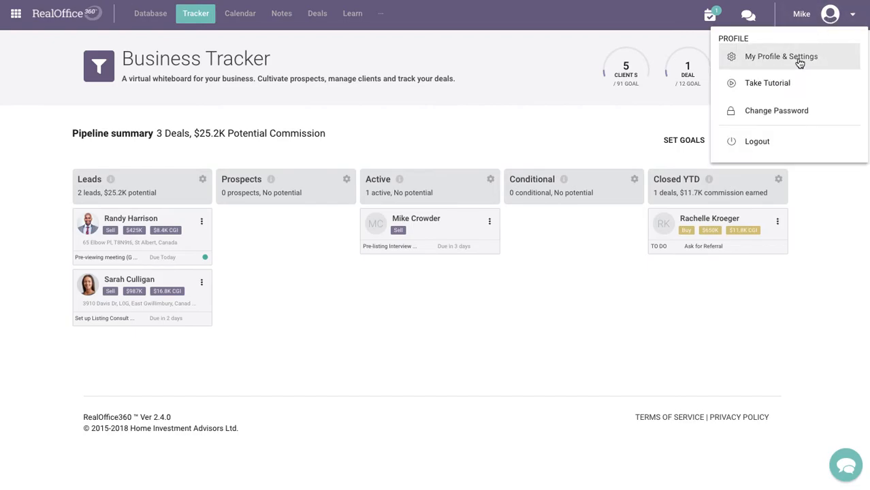
click(781, 56)
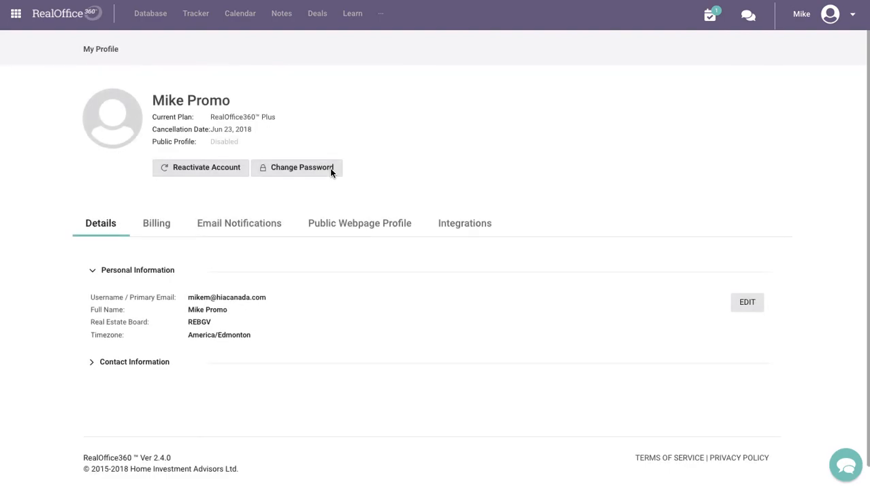
mouse_move(239, 224)
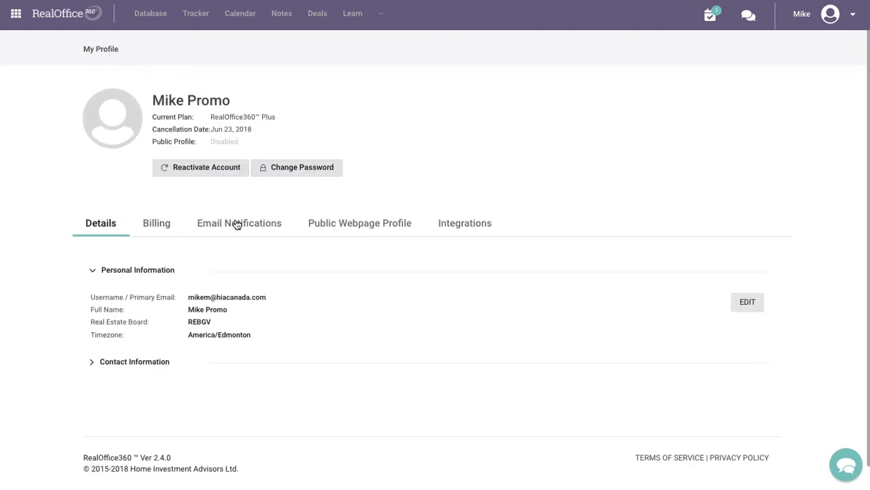
mouse_move(385, 228)
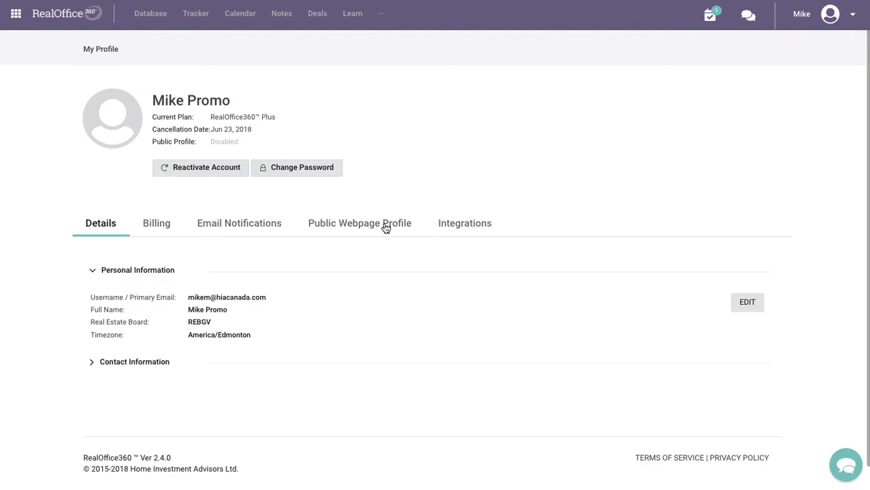
click(464, 223)
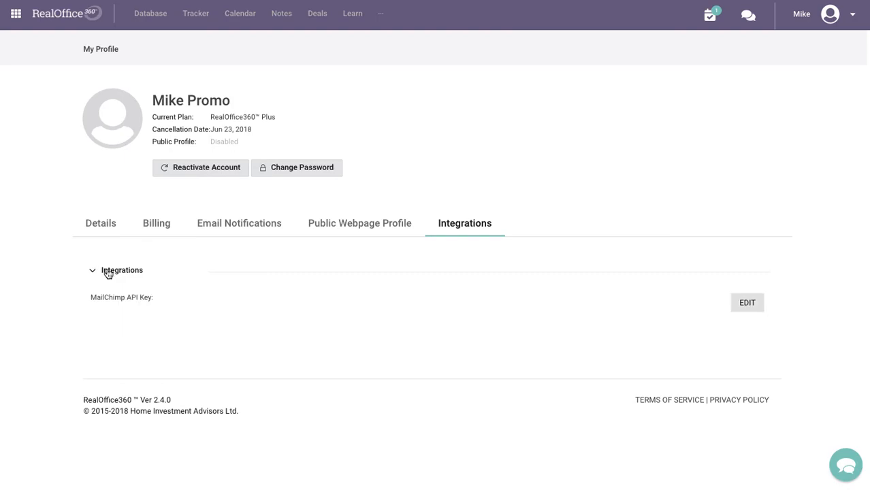
mouse_move(157, 313)
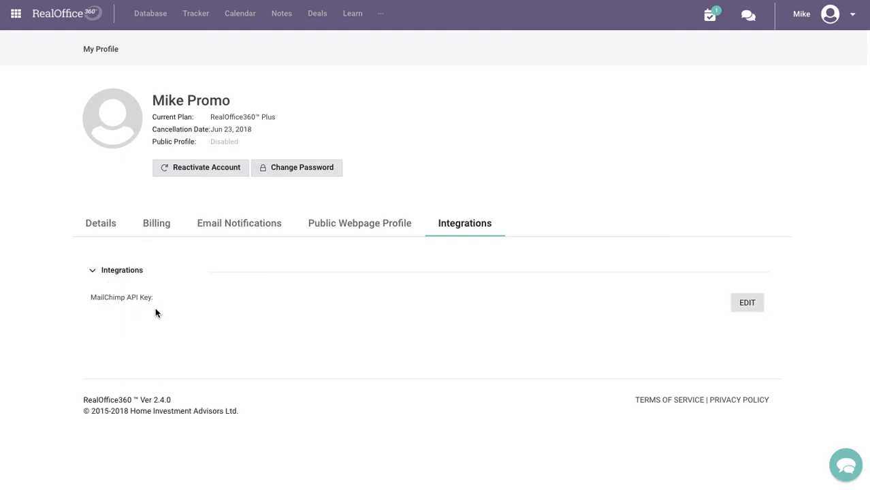
mouse_move(359, 302)
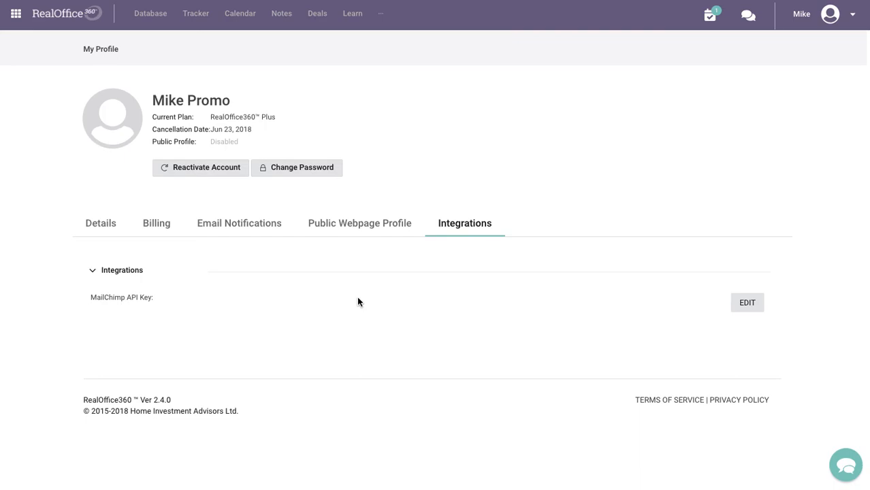
mouse_move(604, 284)
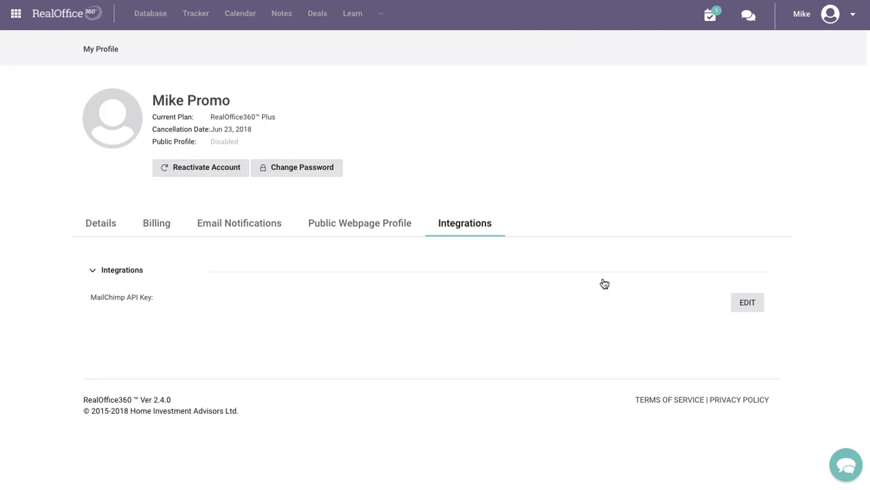
mouse_move(627, 332)
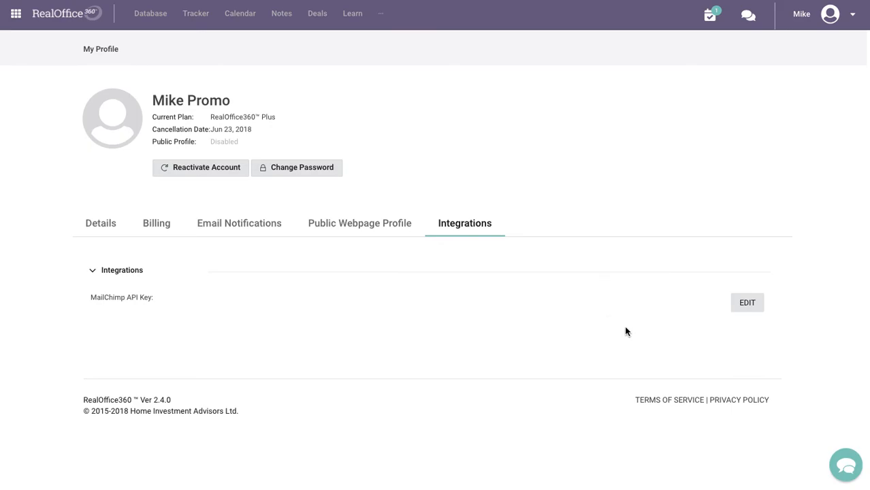
- Open the MailChimp integration editor, then close it unsaved, leaving the API key blank
click(747, 302)
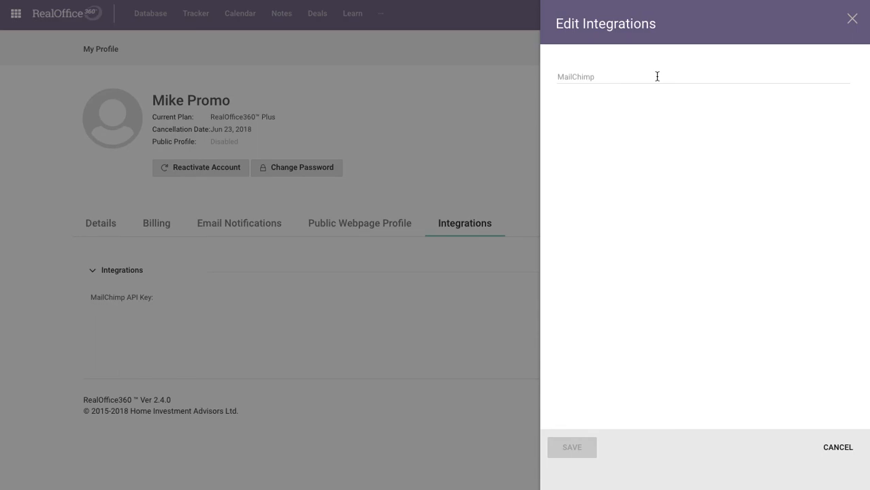
click(836, 447)
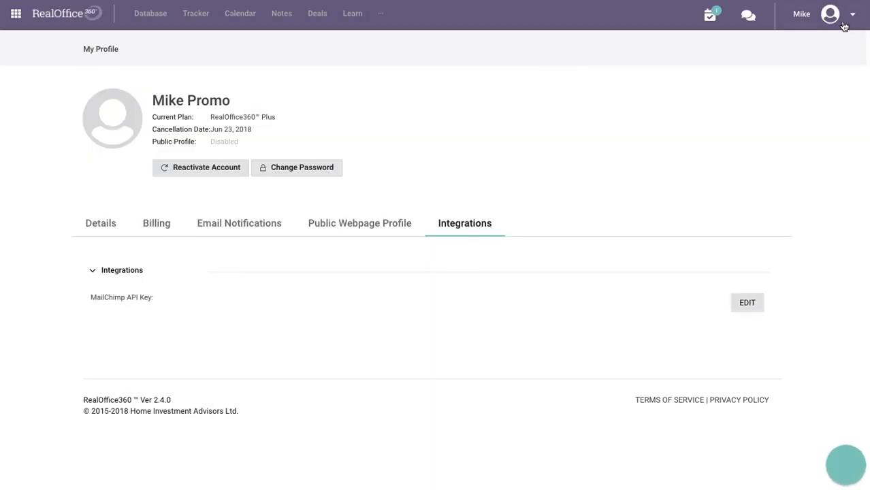
mouse_move(323, 295)
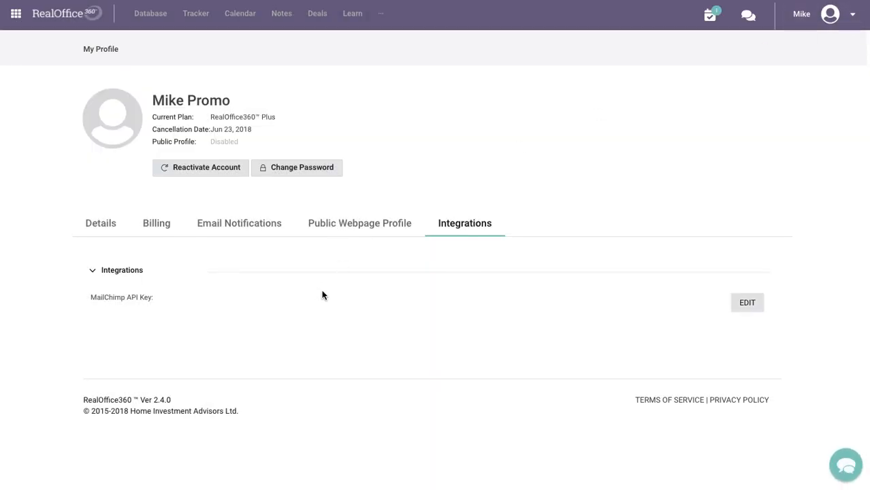
mouse_move(327, 282)
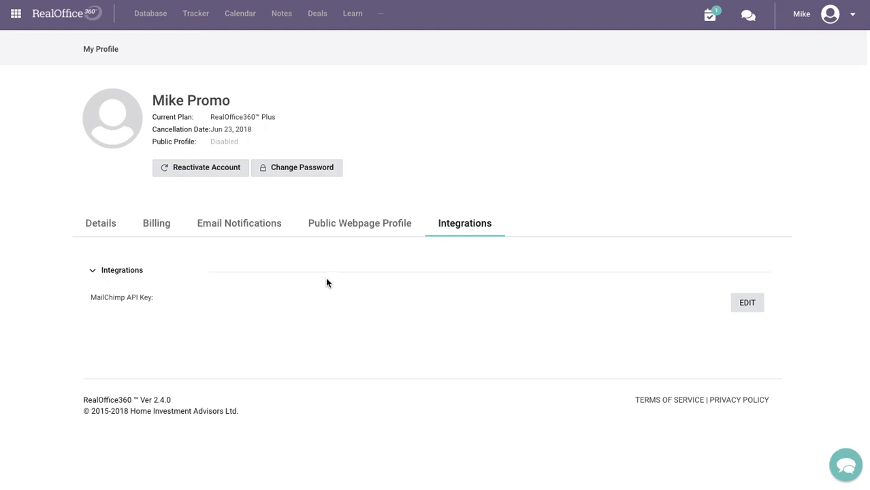